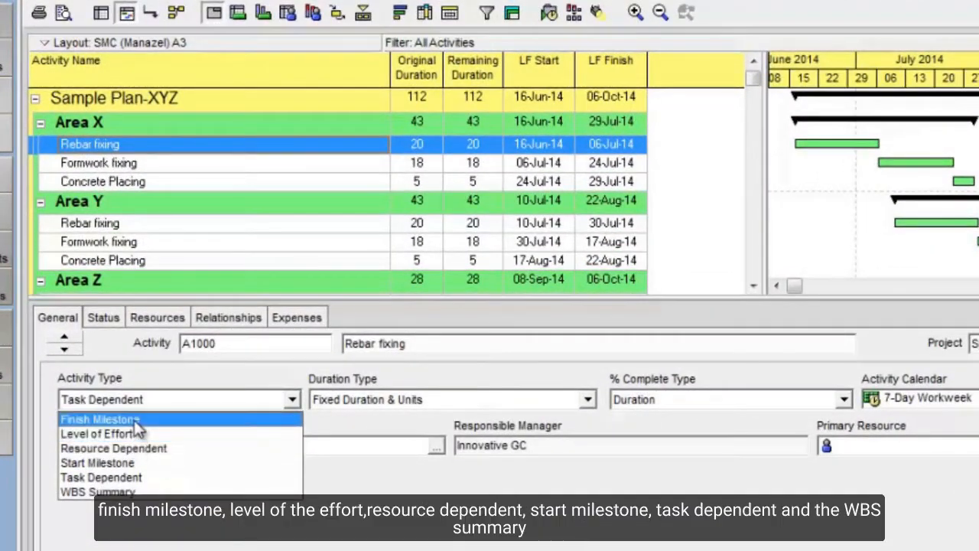
mouse_move(113, 448)
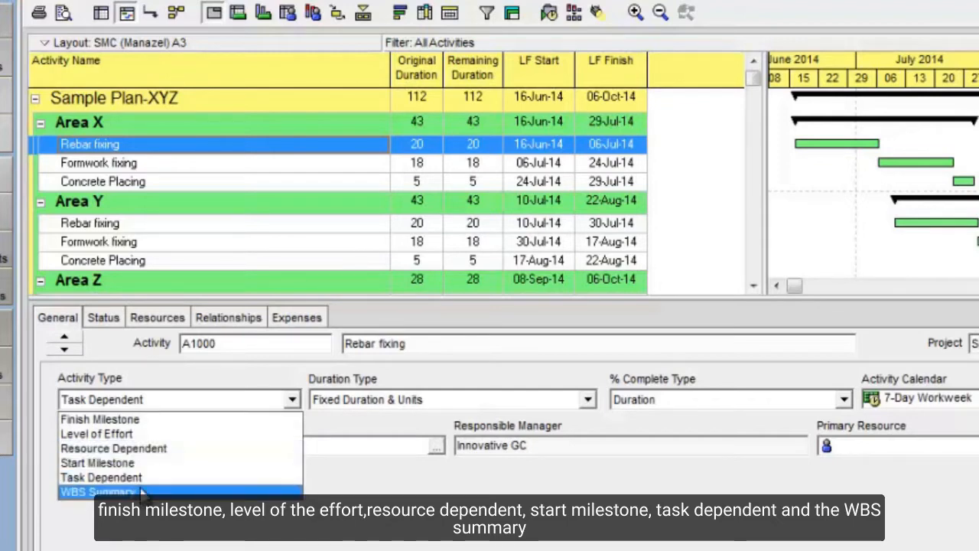
mouse_move(113, 448)
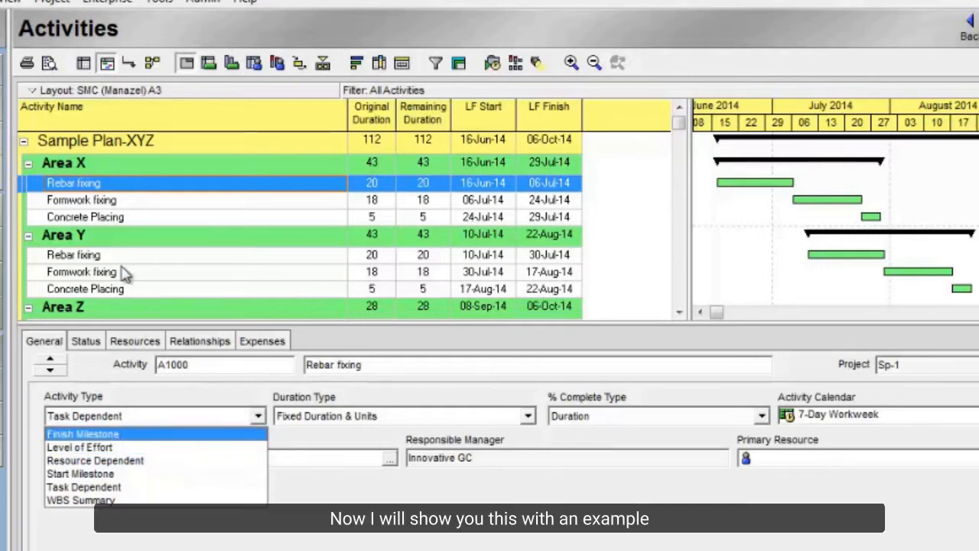
Add a new activity under Area X and name it 'Security team'
left_click(83, 199)
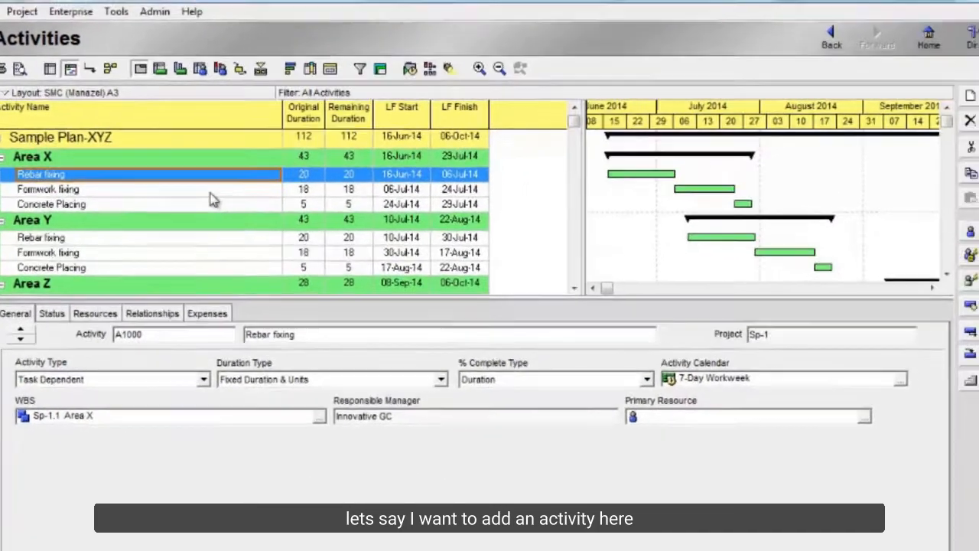
right_click(130, 171)
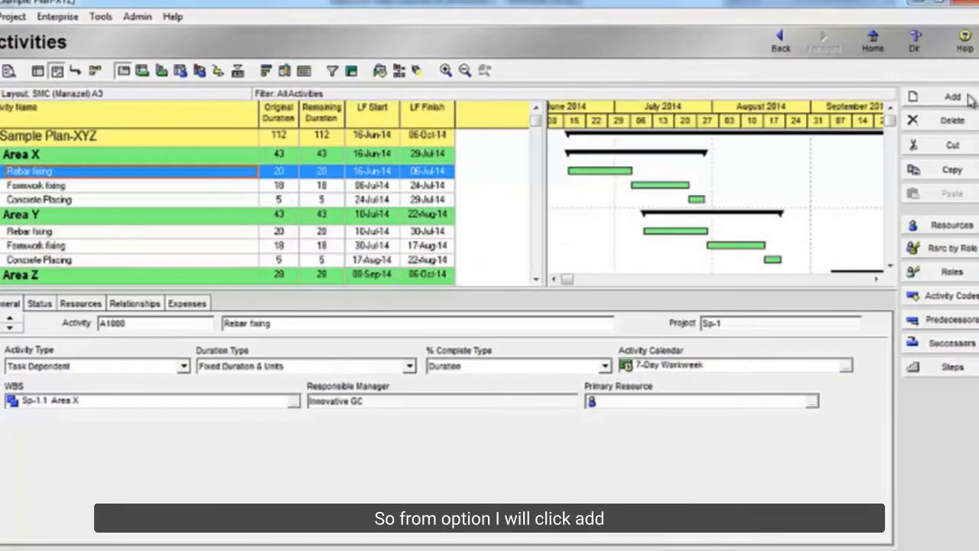
left_click(951, 97)
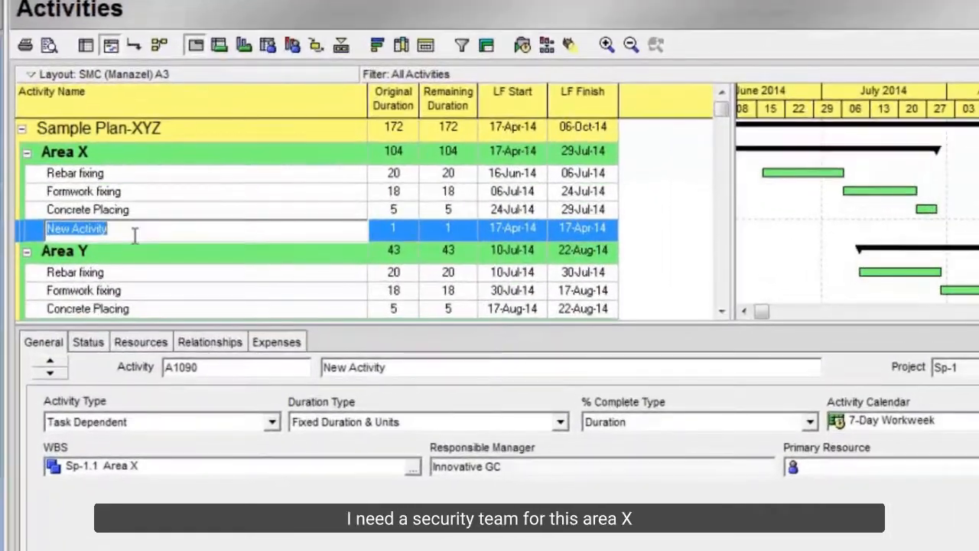
type("Se")
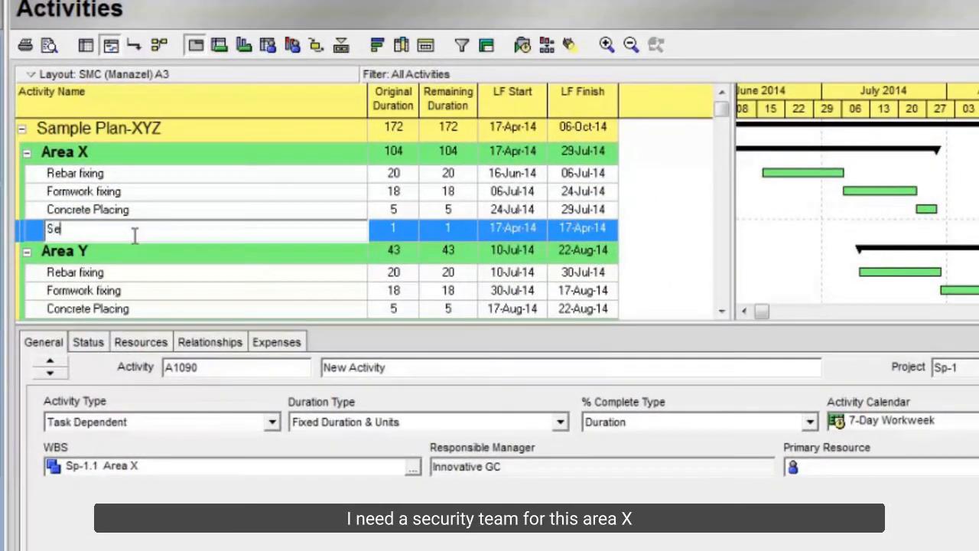
type("Security t")
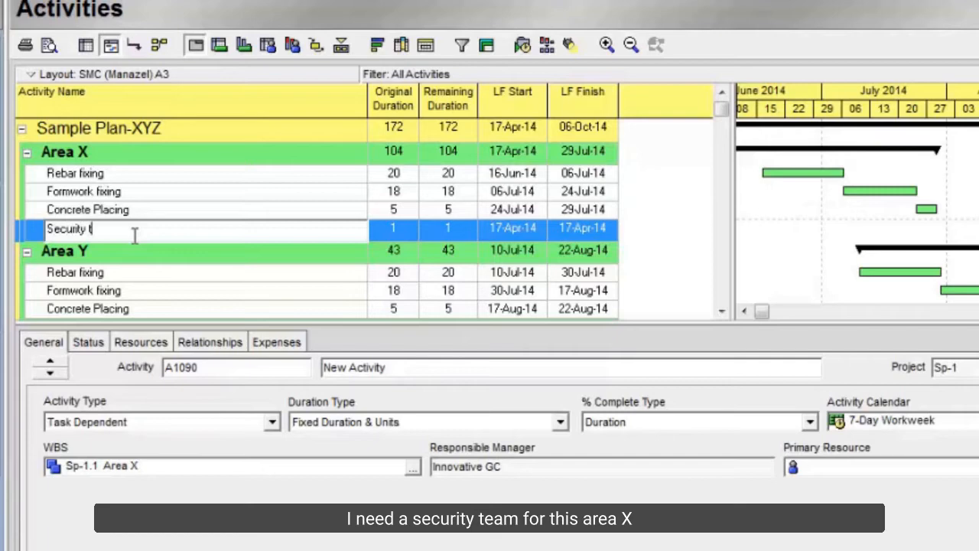
type("team")
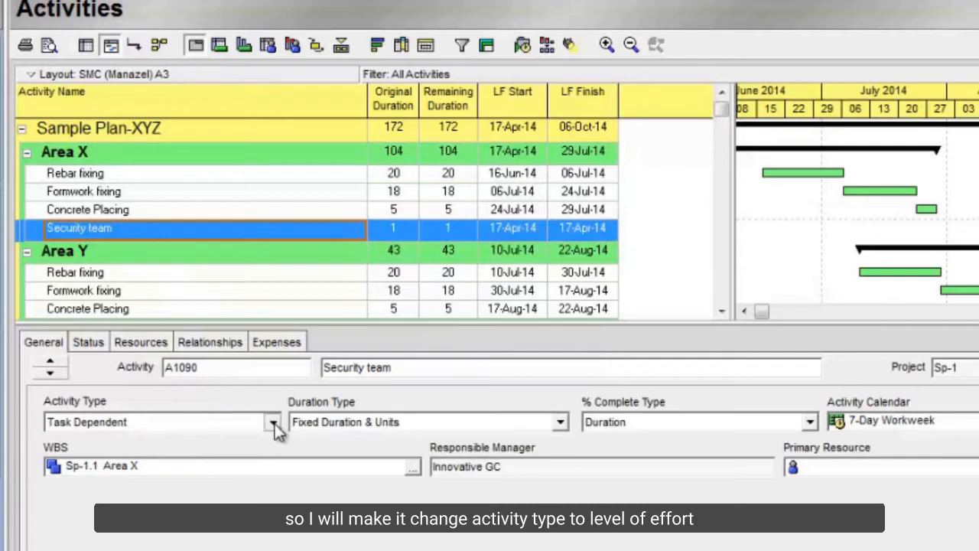
Set Security team's Activity Type to Level of Effort and view its relationships
left_click(273, 423)
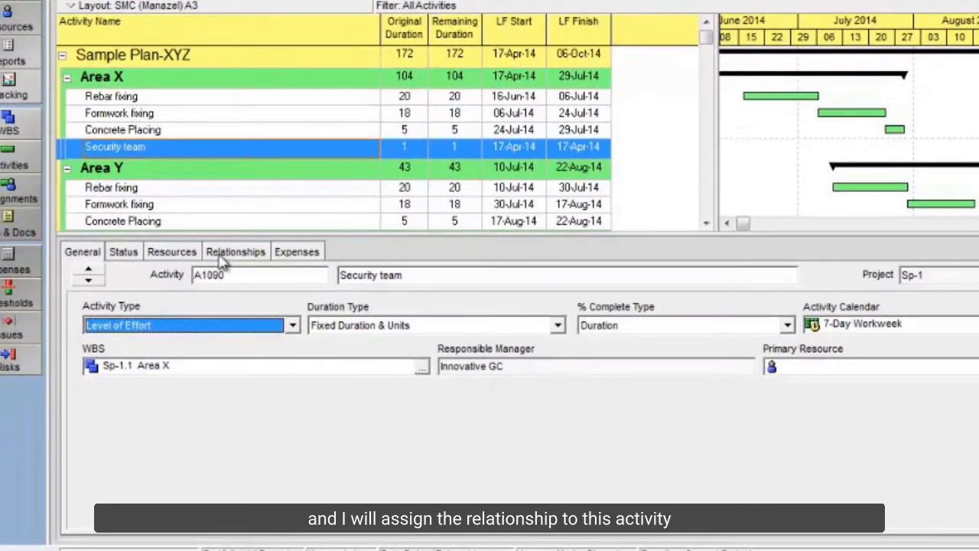
left_click(236, 250)
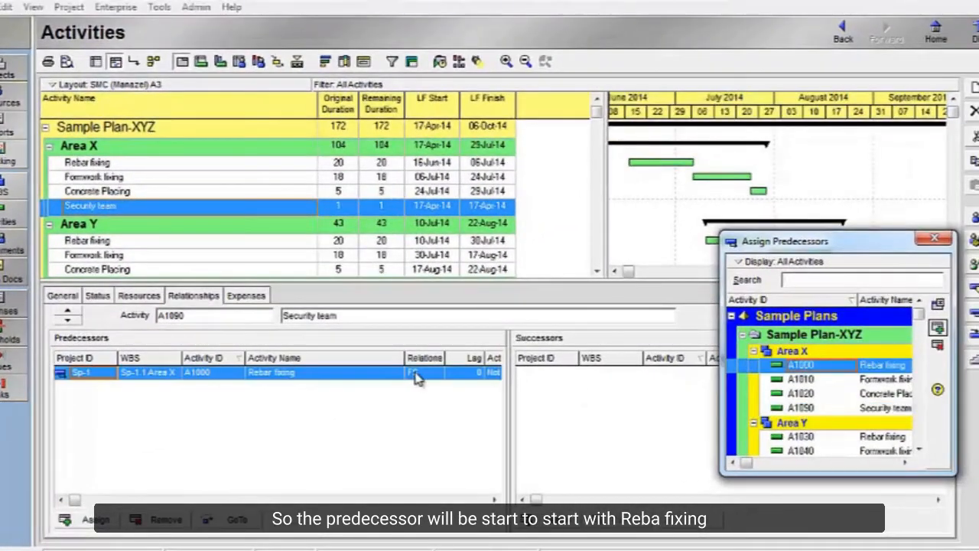
Make Rebar fixing an SS predecessor and assign Concrete Placing as an FF successor
left_click(425, 372)
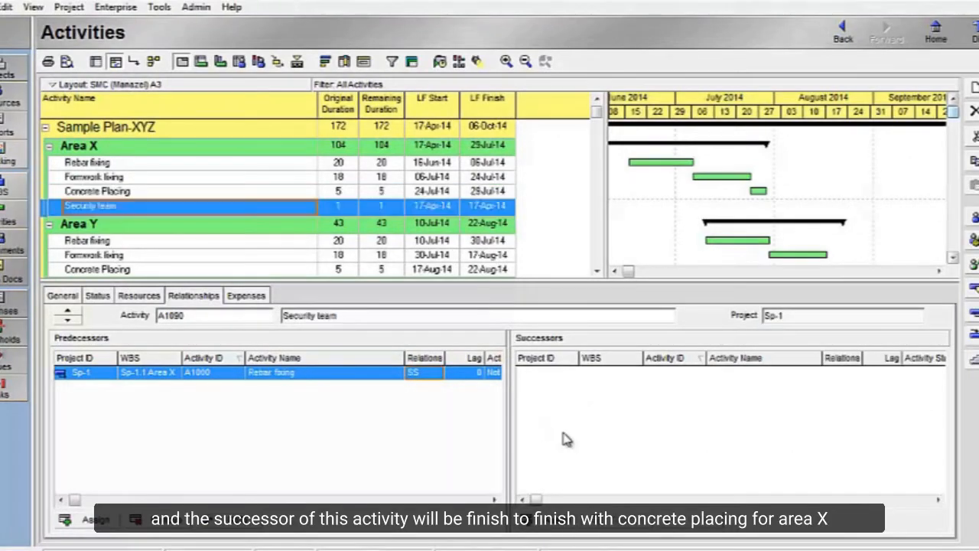
mouse_move(508, 474)
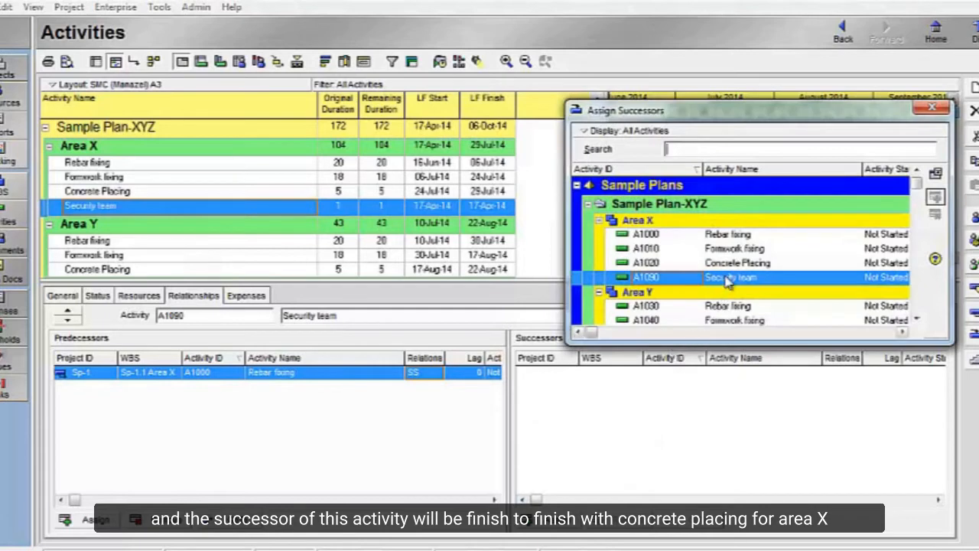
left_click(738, 263)
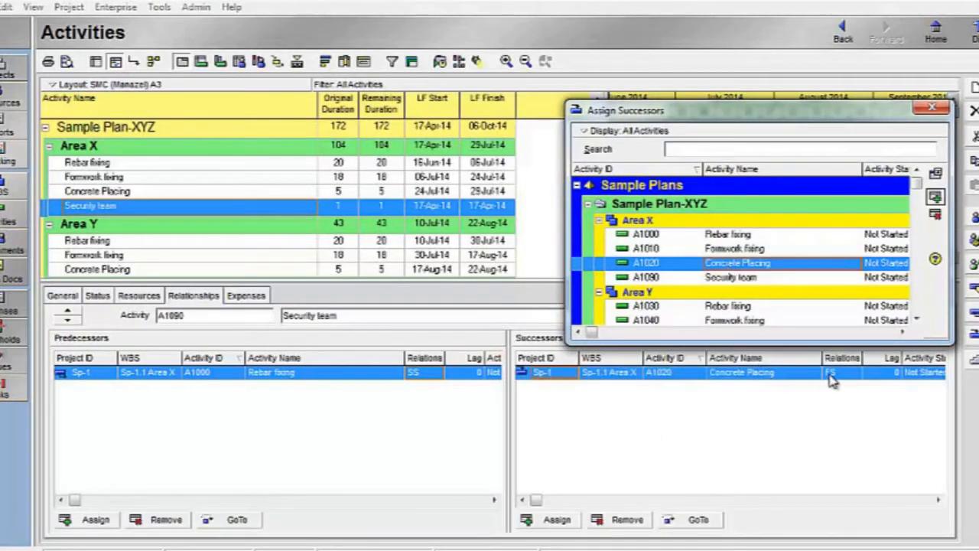
mouse_move(833, 382)
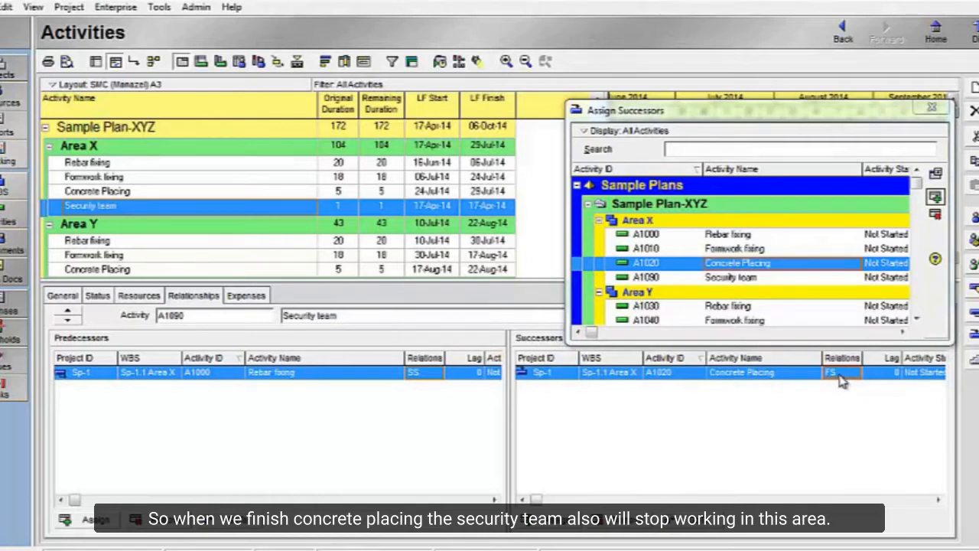
left_click(854, 373)
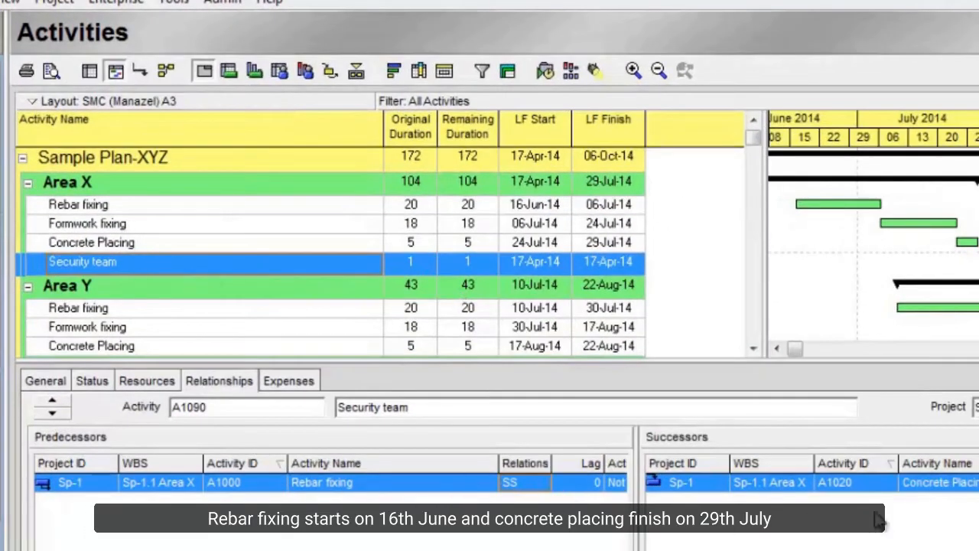
mouse_move(630, 360)
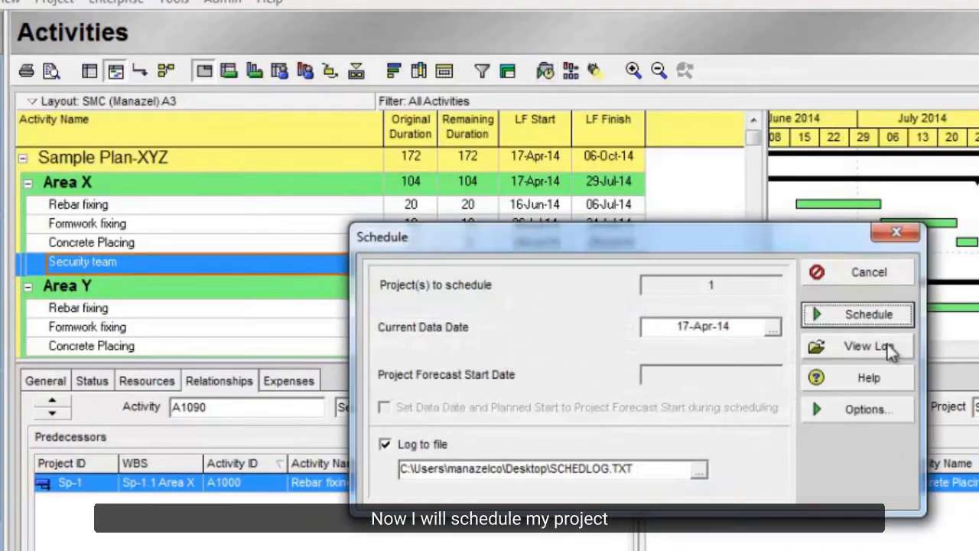
Schedule the project with F9 and verify Security team runs 16-Jun-14 to 29-Jul-14, 43 days
left_click(857, 313)
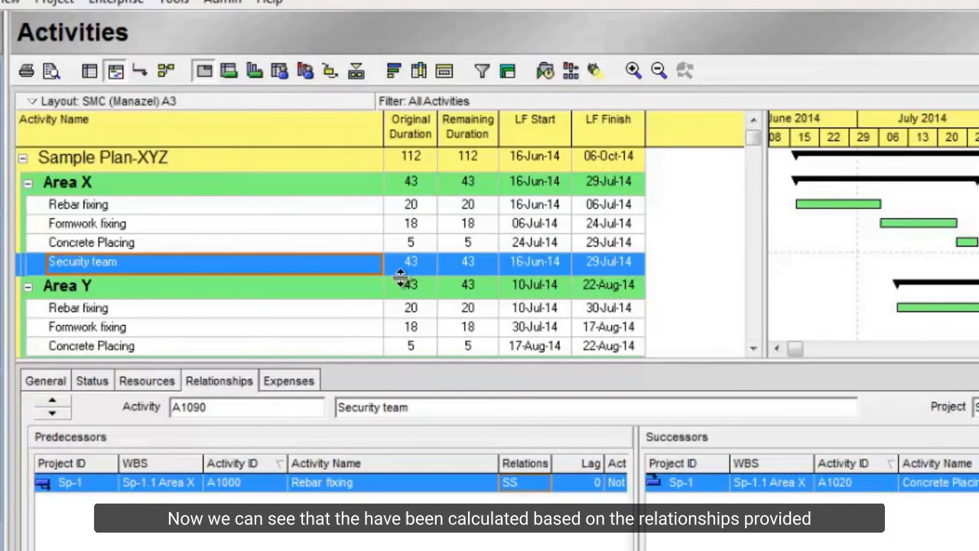
mouse_move(410, 263)
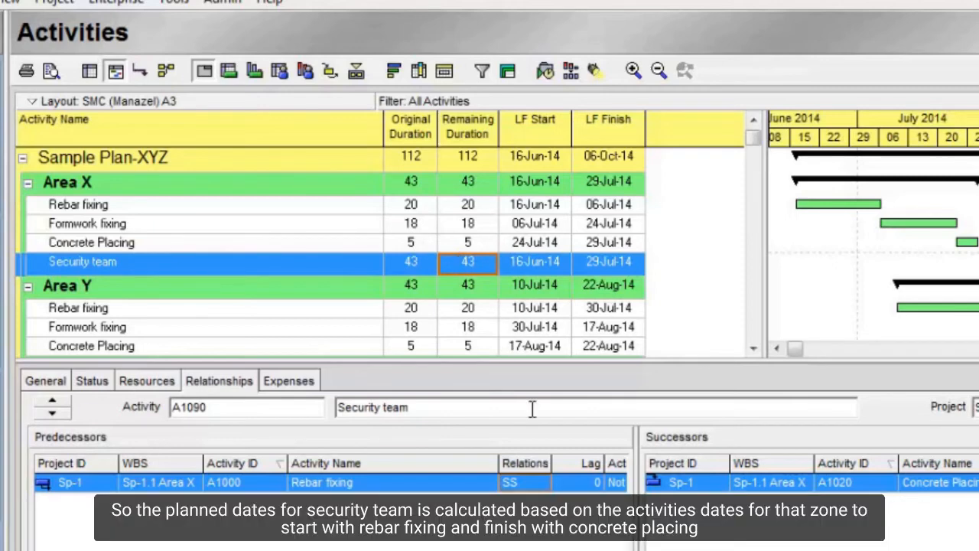
mouse_move(456, 233)
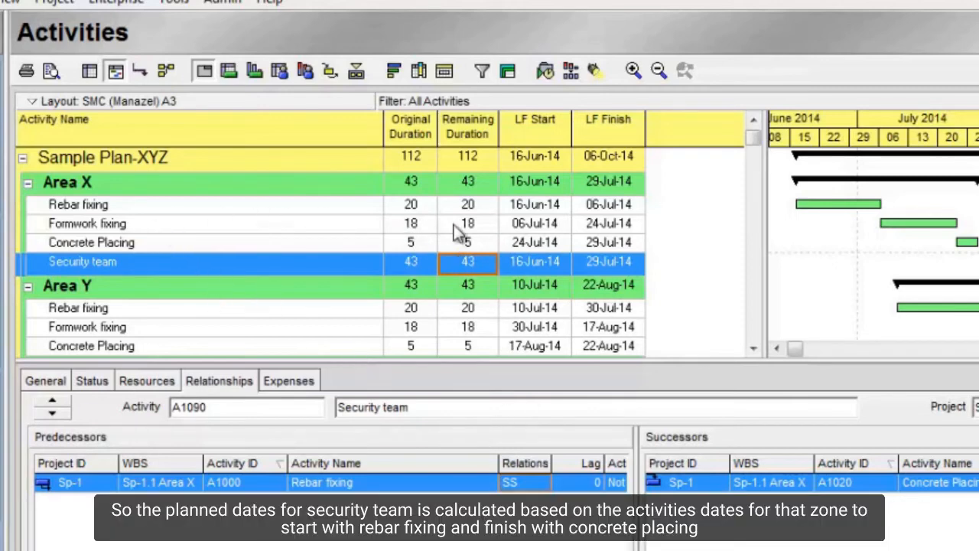
left_click(533, 262)
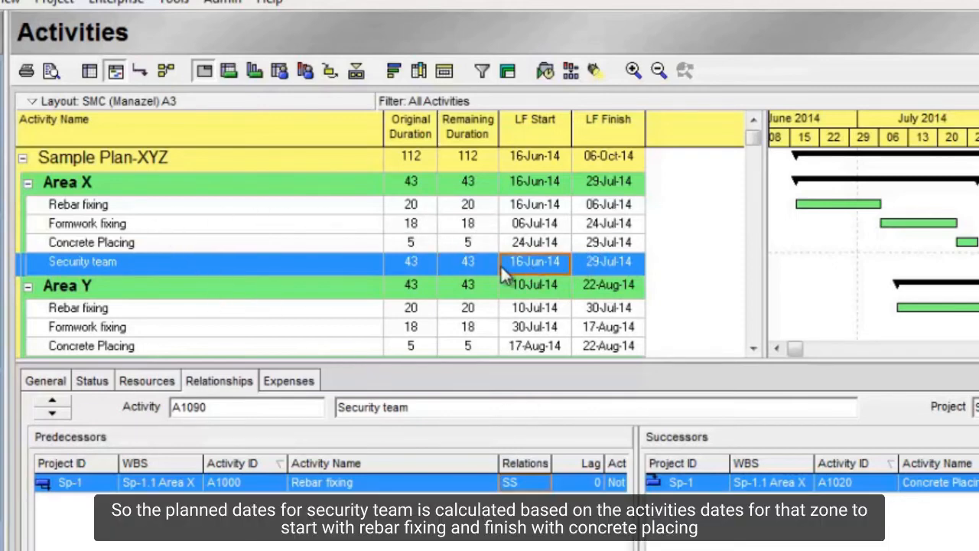
mouse_move(520, 217)
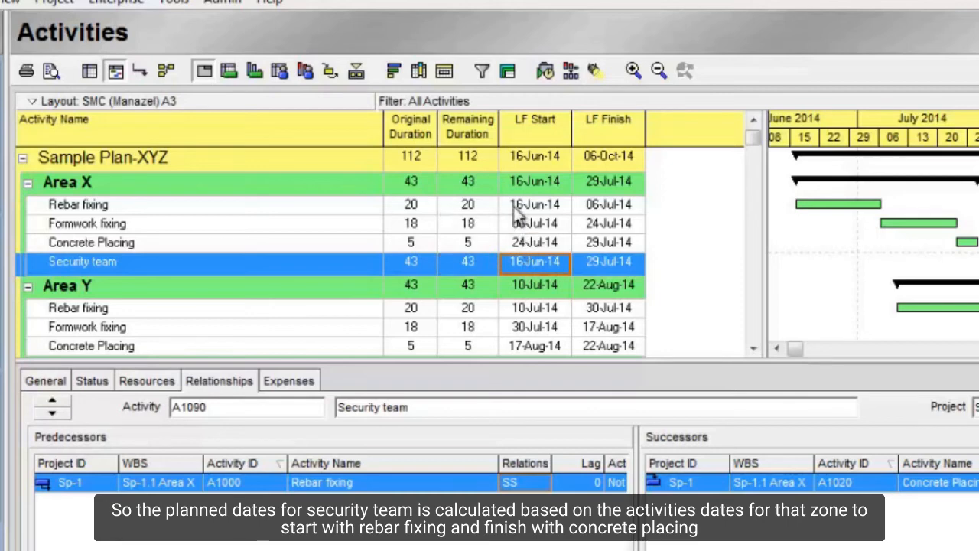
left_click(78, 205)
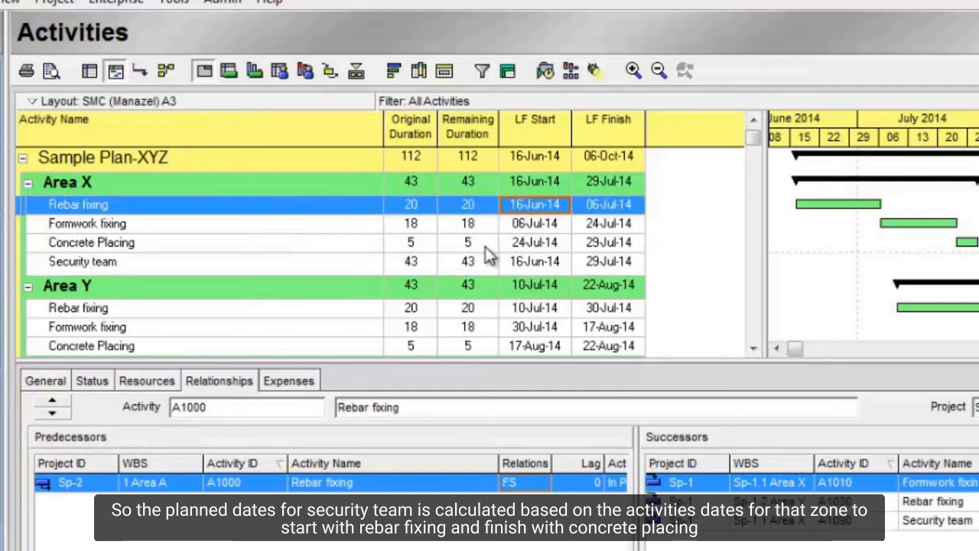
mouse_move(609, 254)
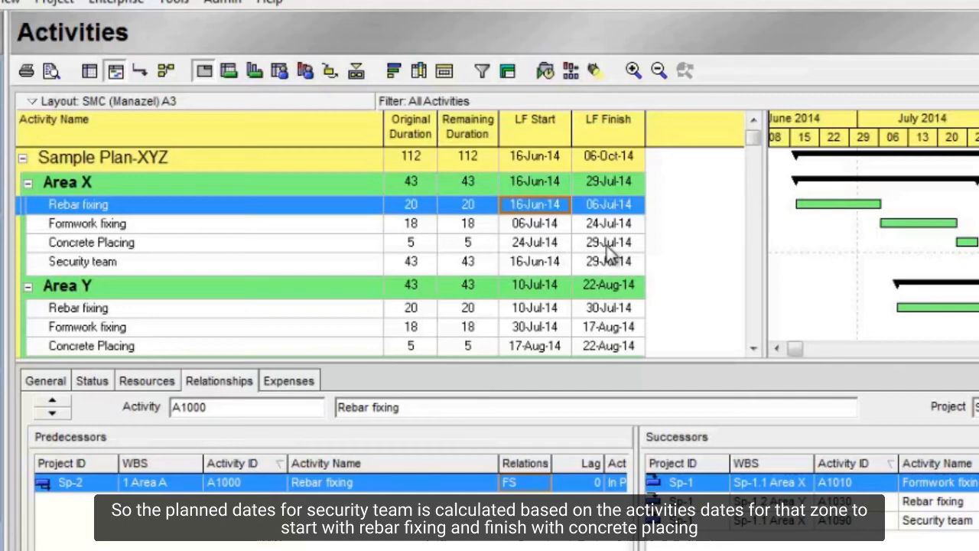
left_click(83, 260)
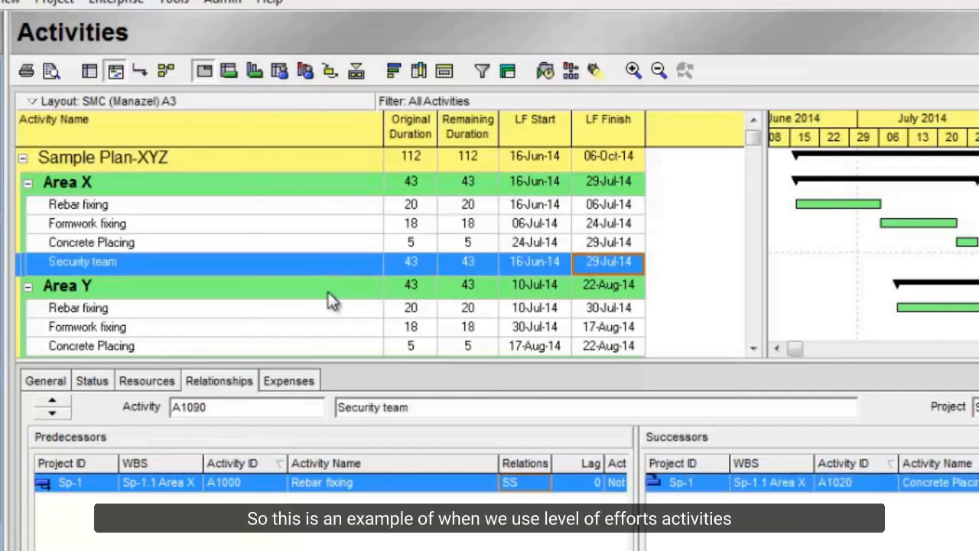